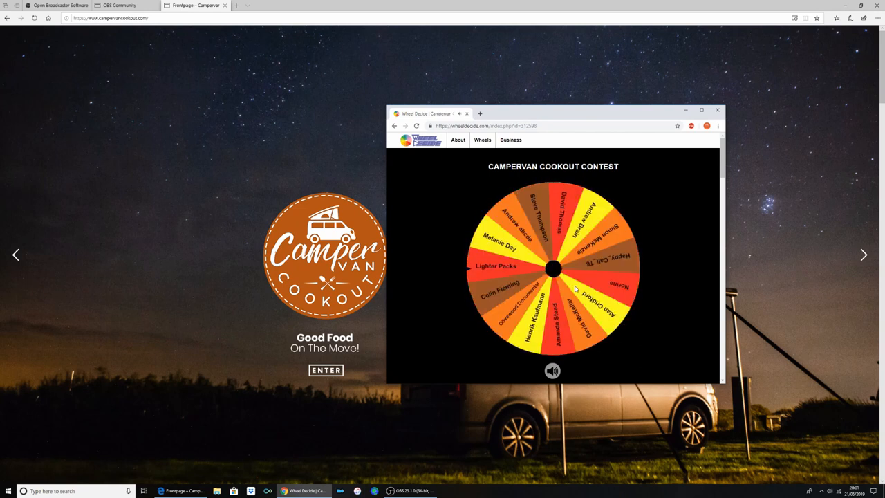
Step: Spin the Campervan Cookout Contest name wheel so it lands on a random contestant
{"action": "left_click", "coordinate": [553, 270]}
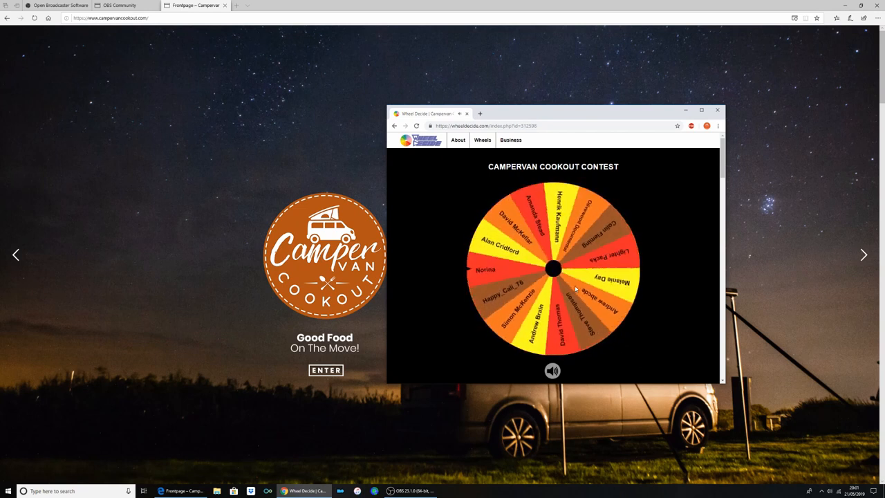